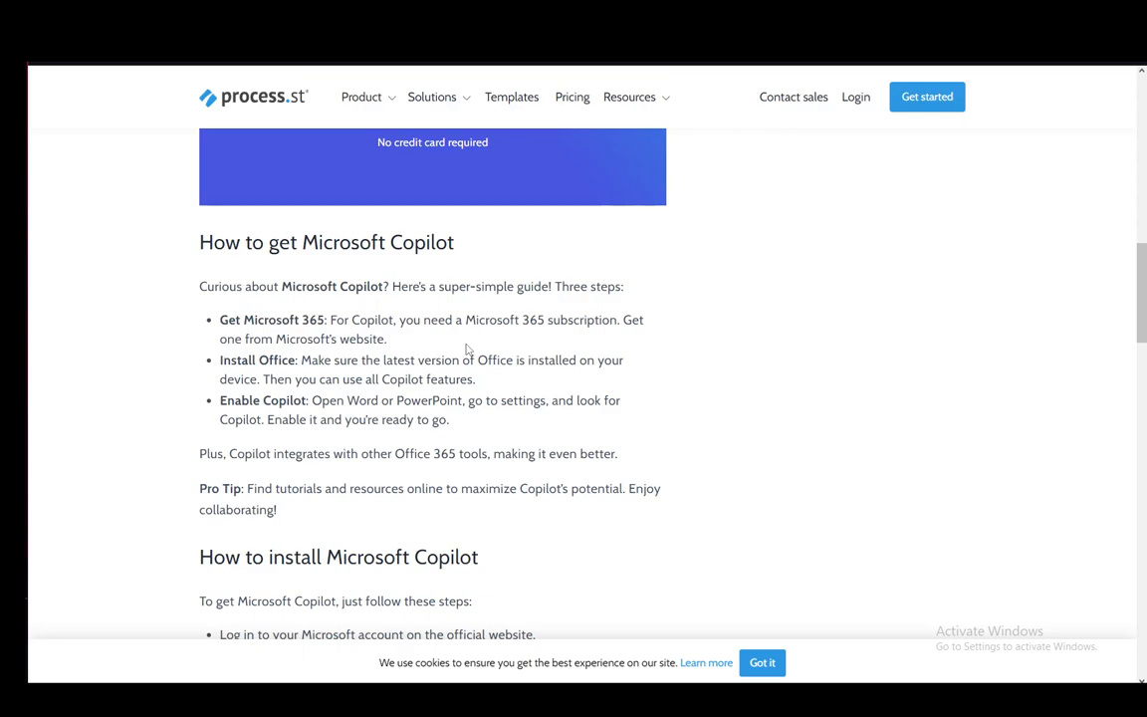
scroll(down, 3)
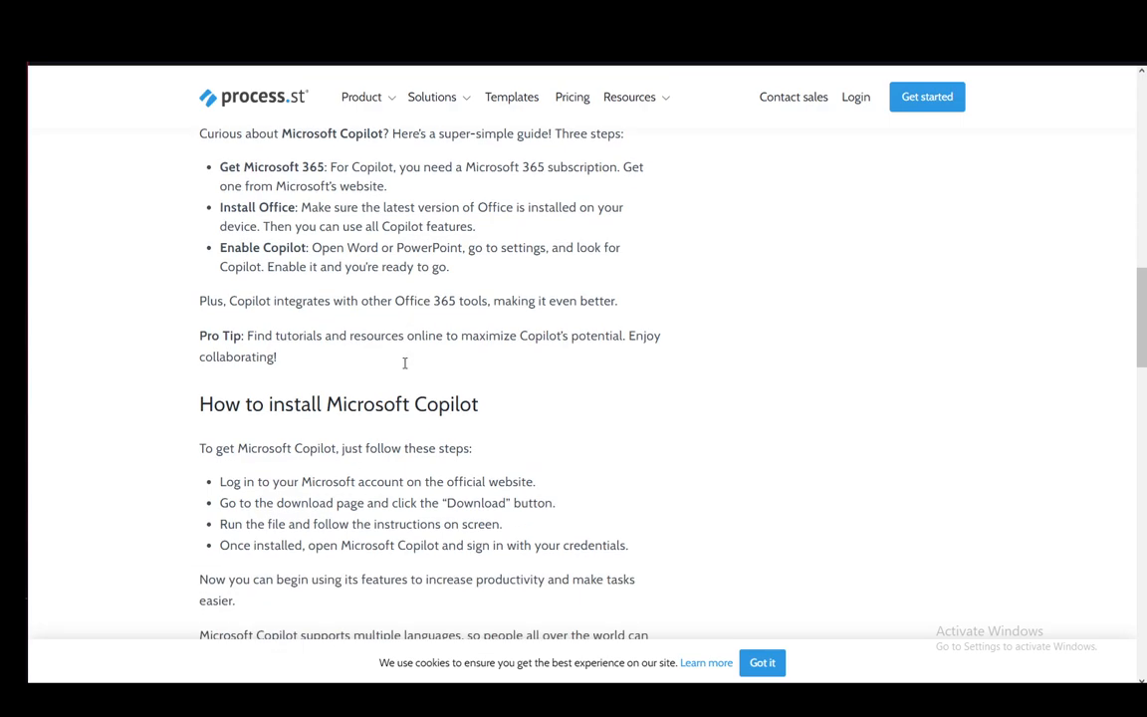
scroll(down, 3)
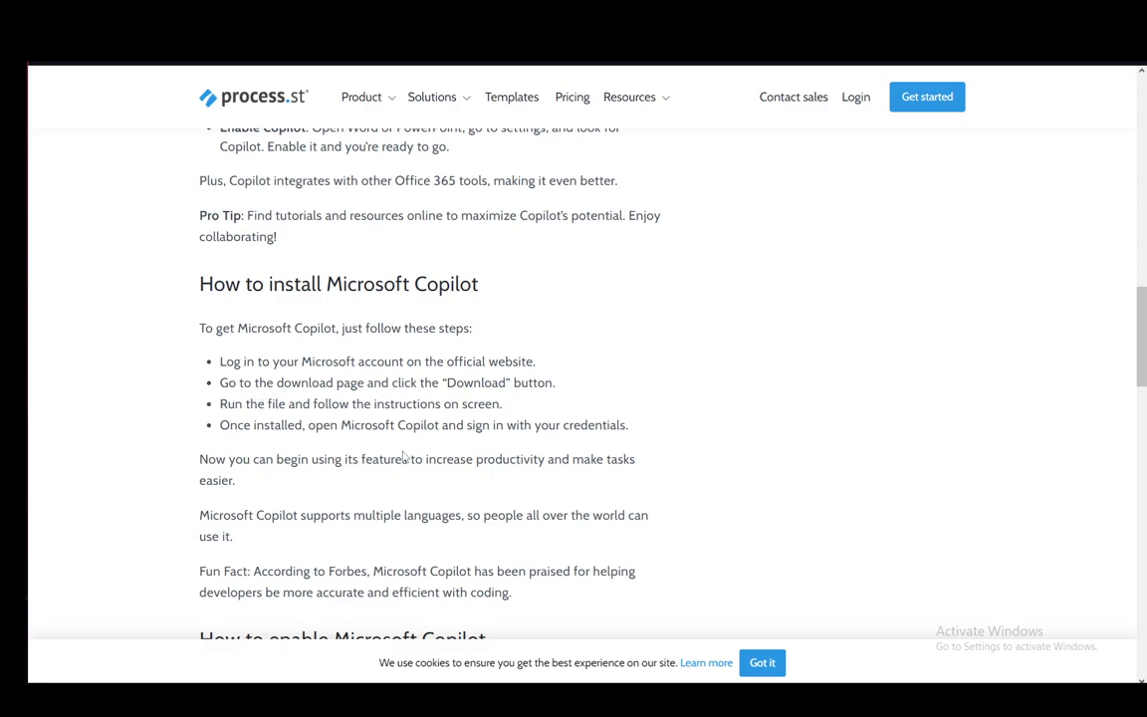
scroll(down, 3)
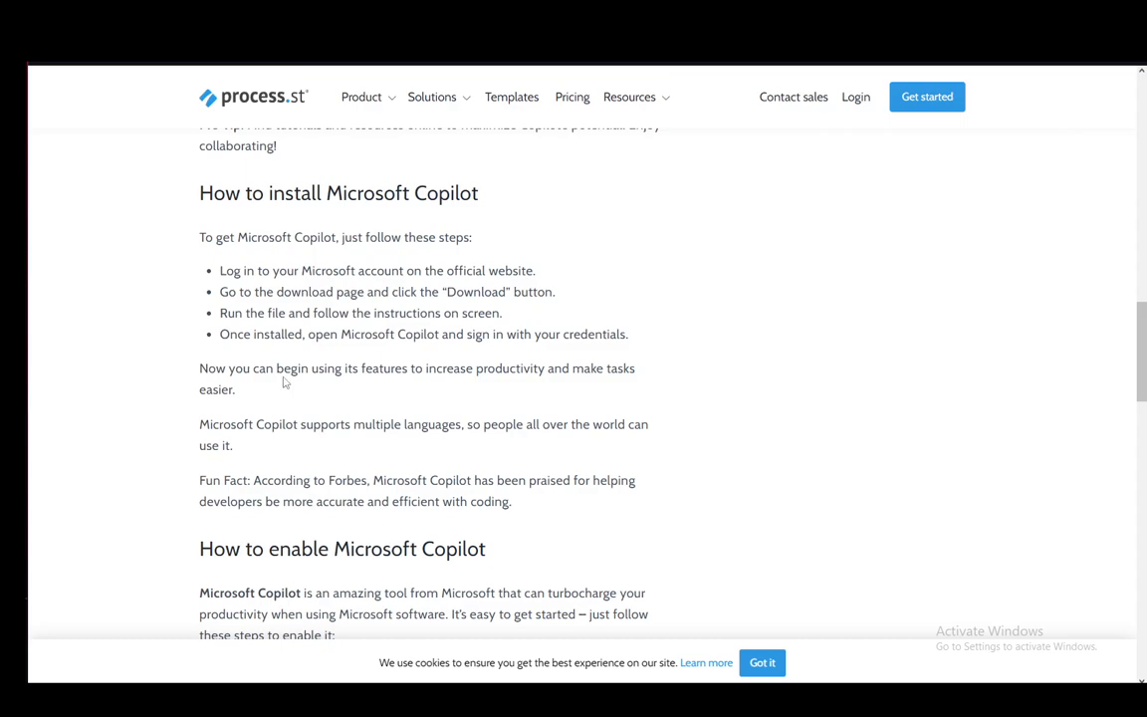
mouse_move(291, 364)
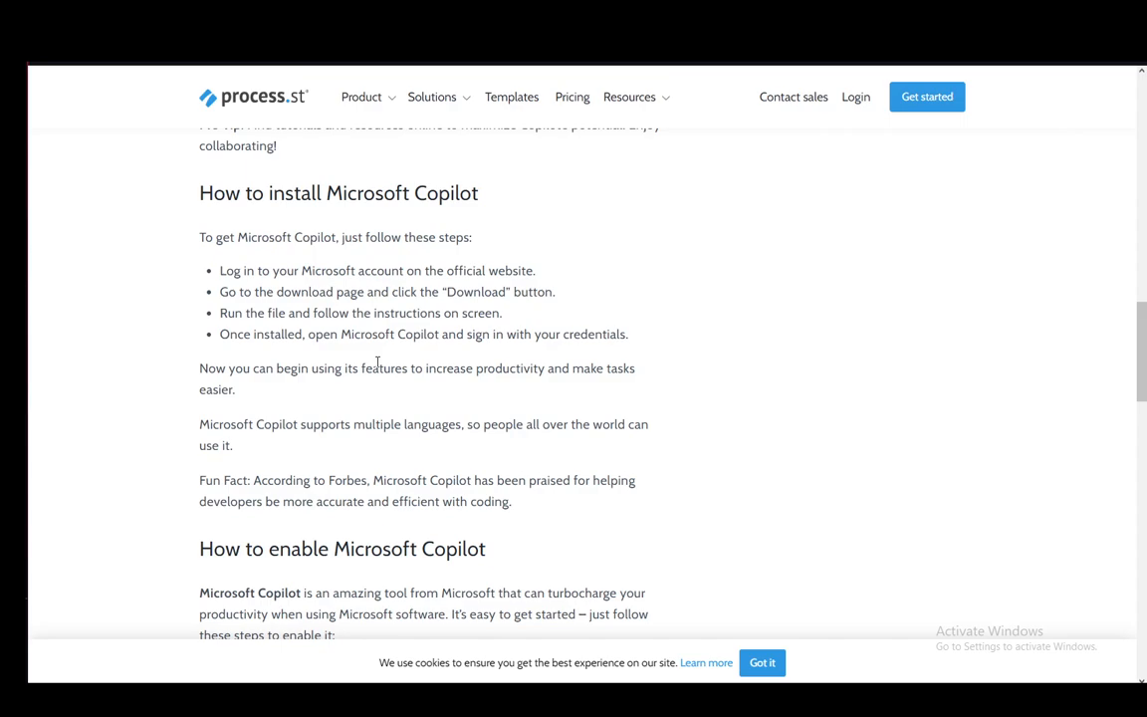
scroll(down, 3)
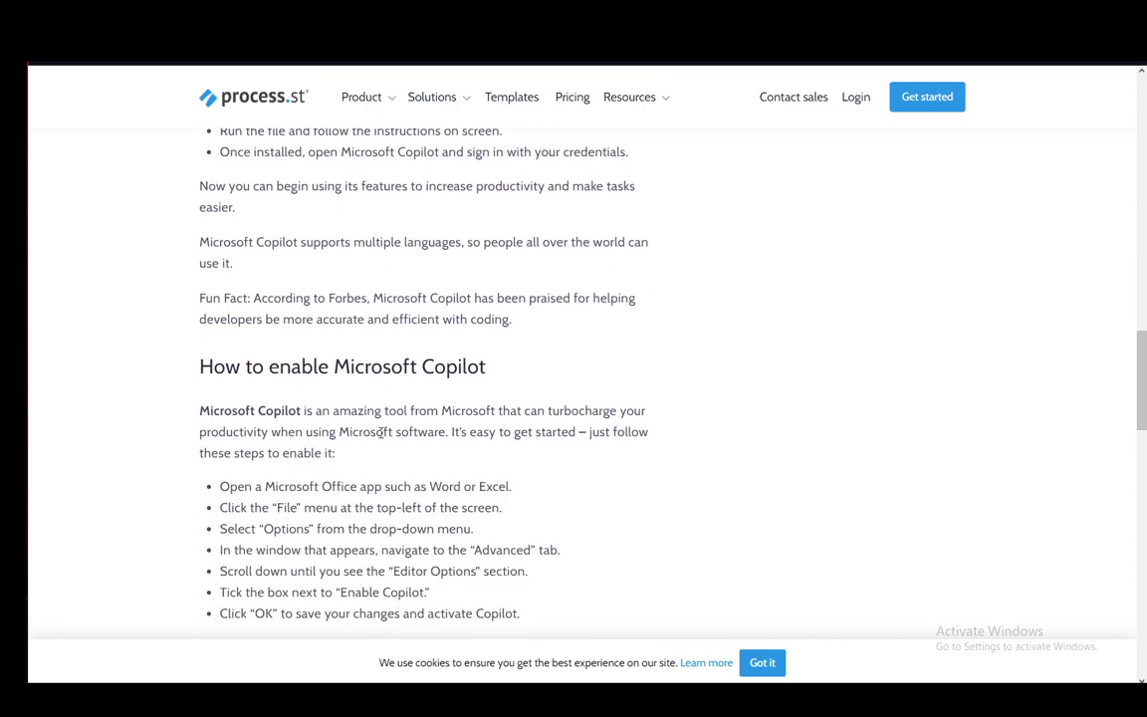
scroll(down, 3)
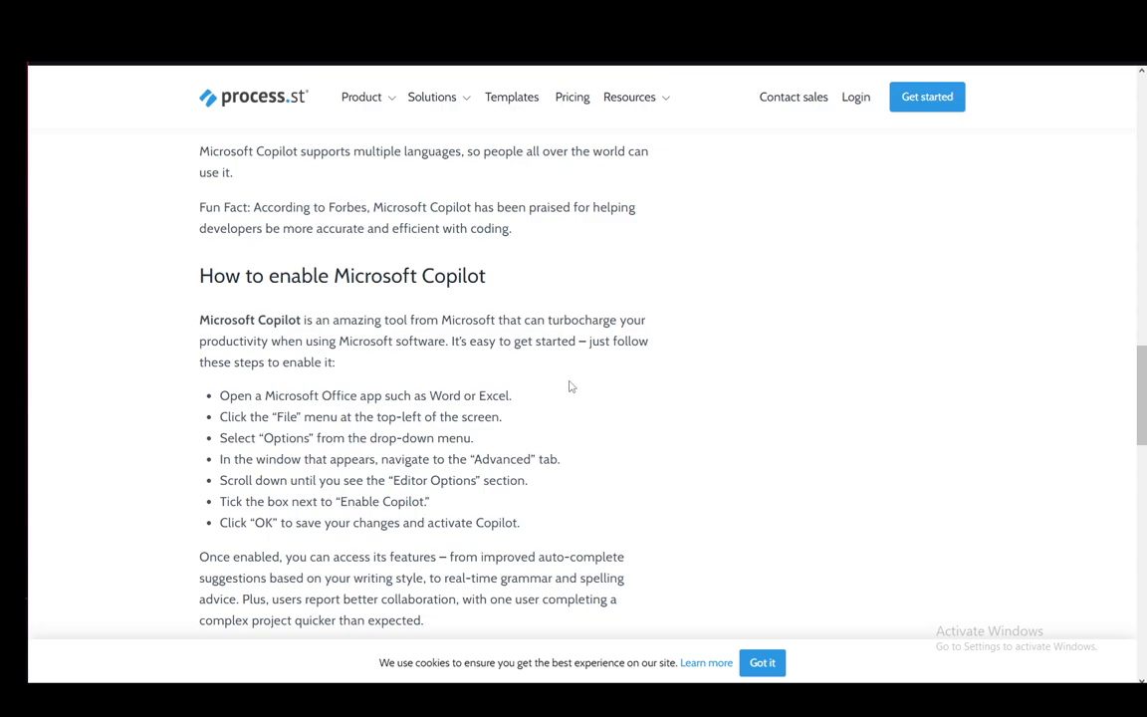
mouse_move(608, 454)
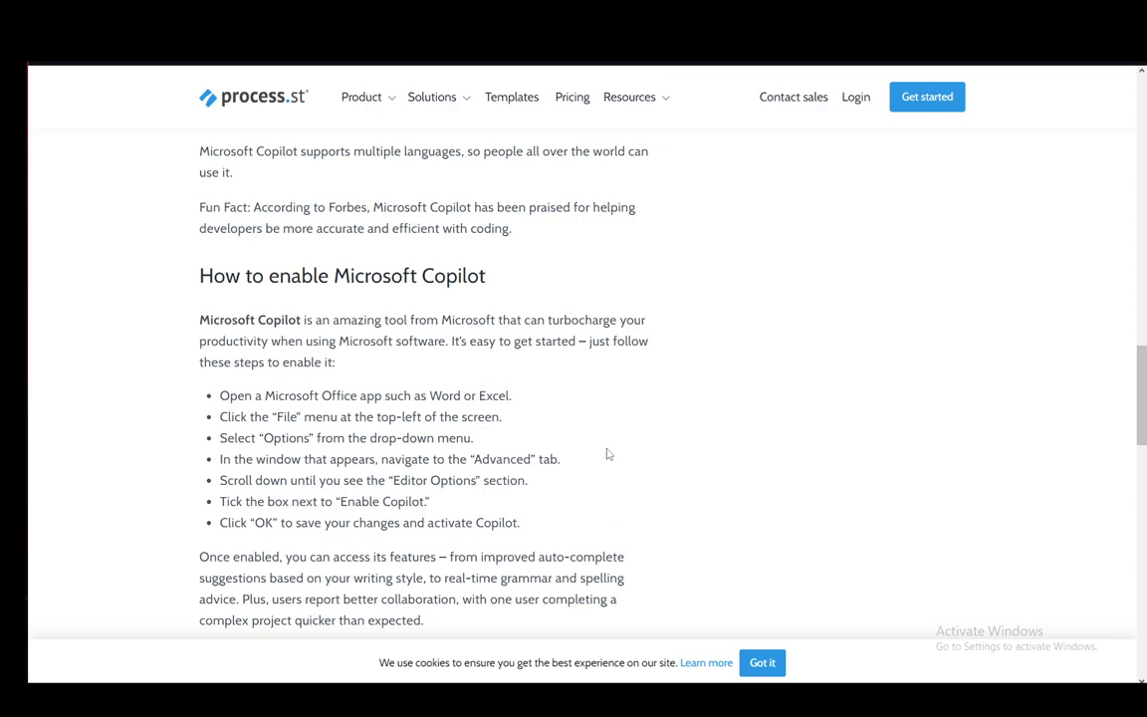